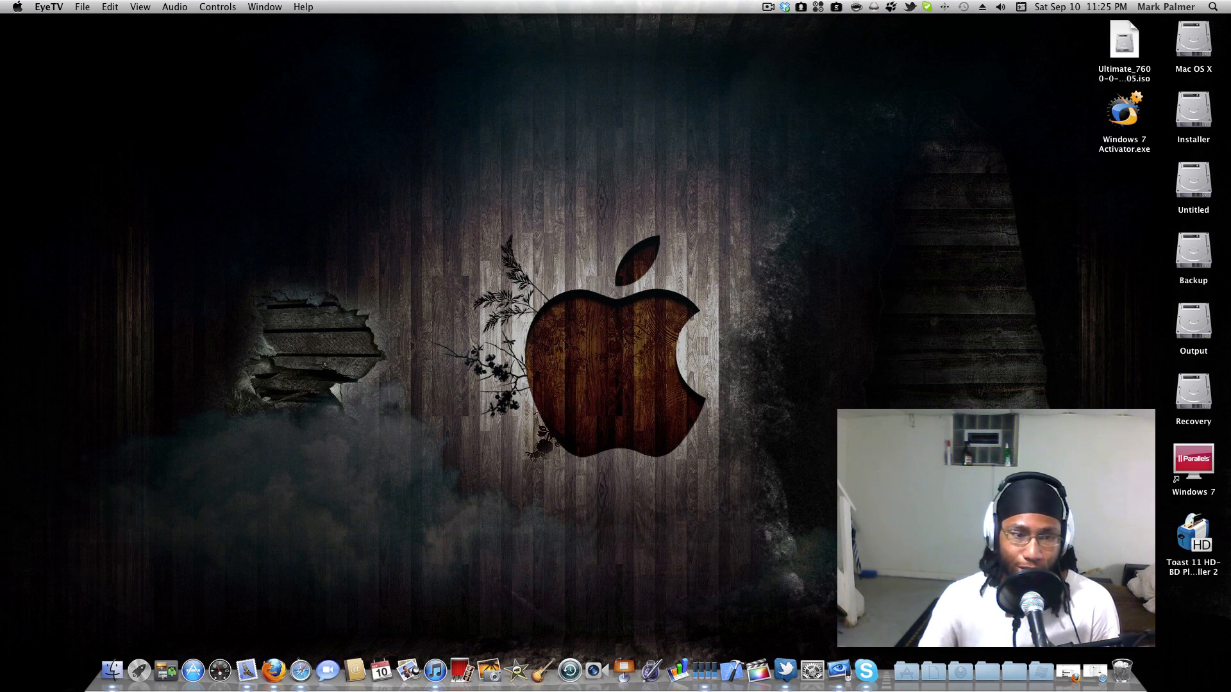
mouse_move(858, 338)
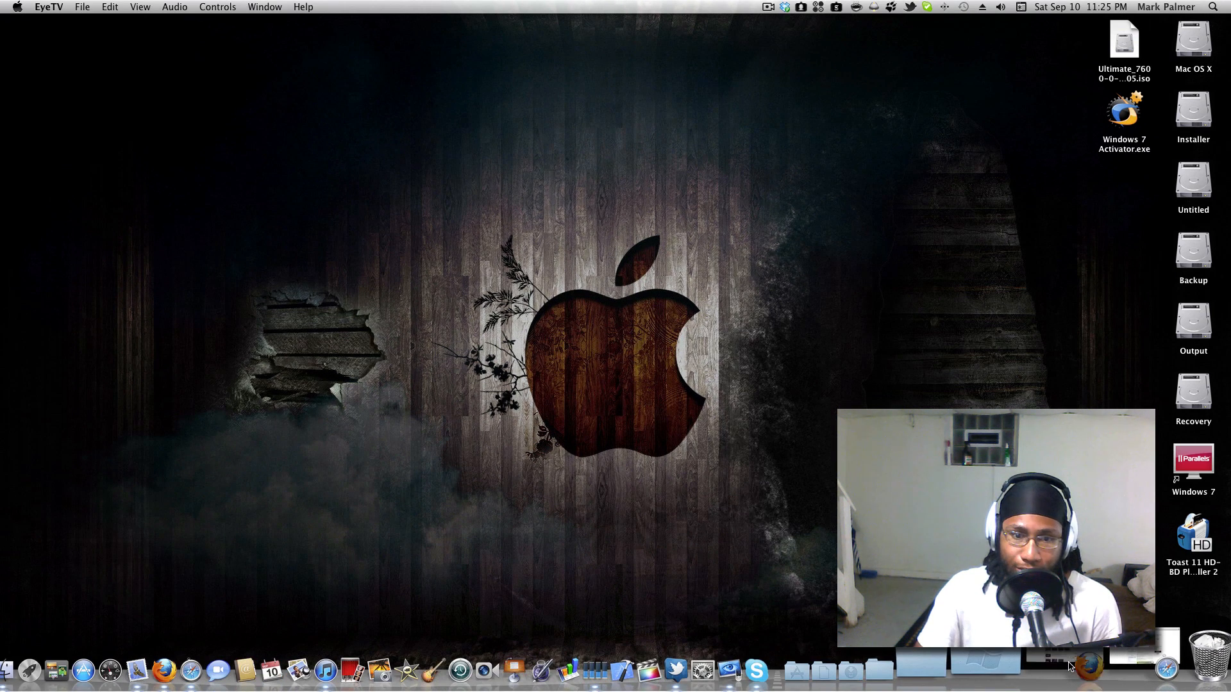
Launch Firefox from the Dock to show the signed-in YouTube subscriptions page
click(1084, 670)
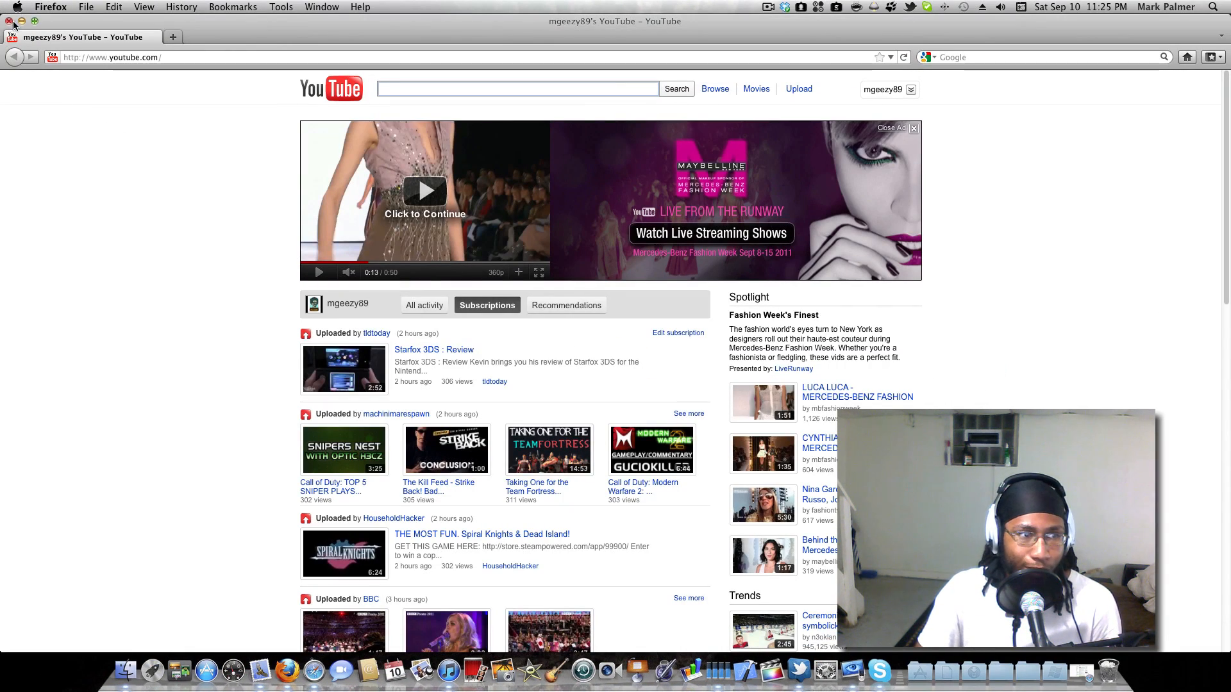
Close Firefox and read the tonymacx86 Chimera 1.5.4 FaceTime Fix post's changelog in Safari
click(9, 22)
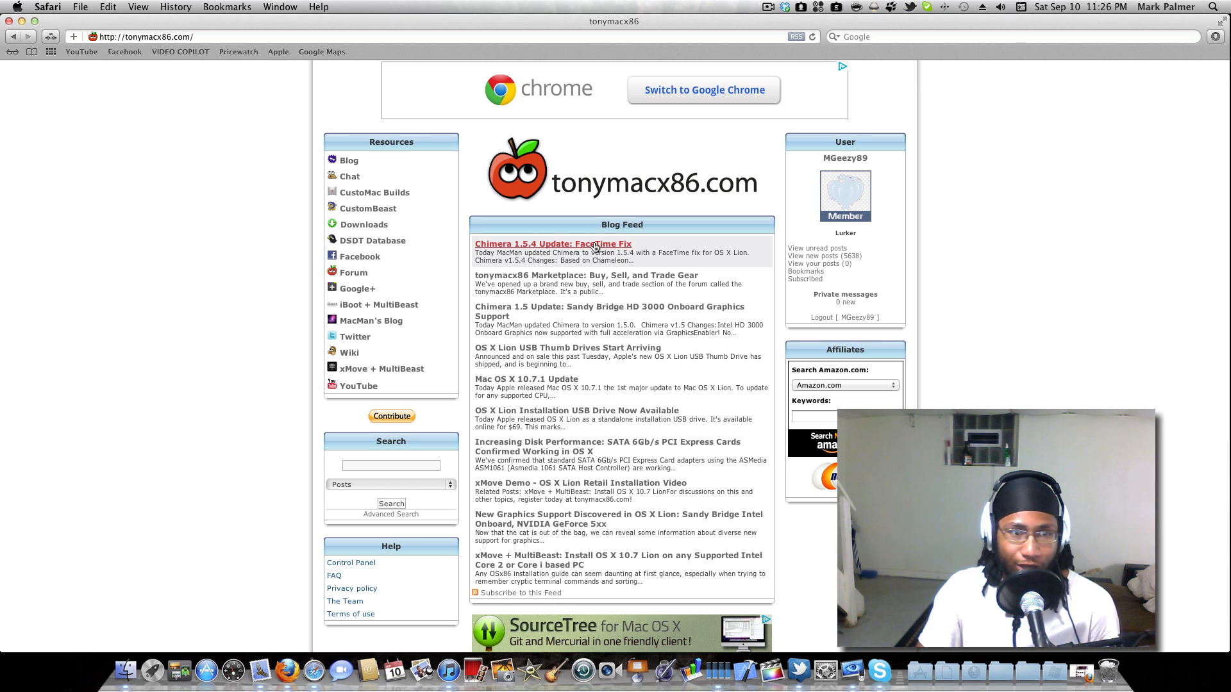
click(553, 243)
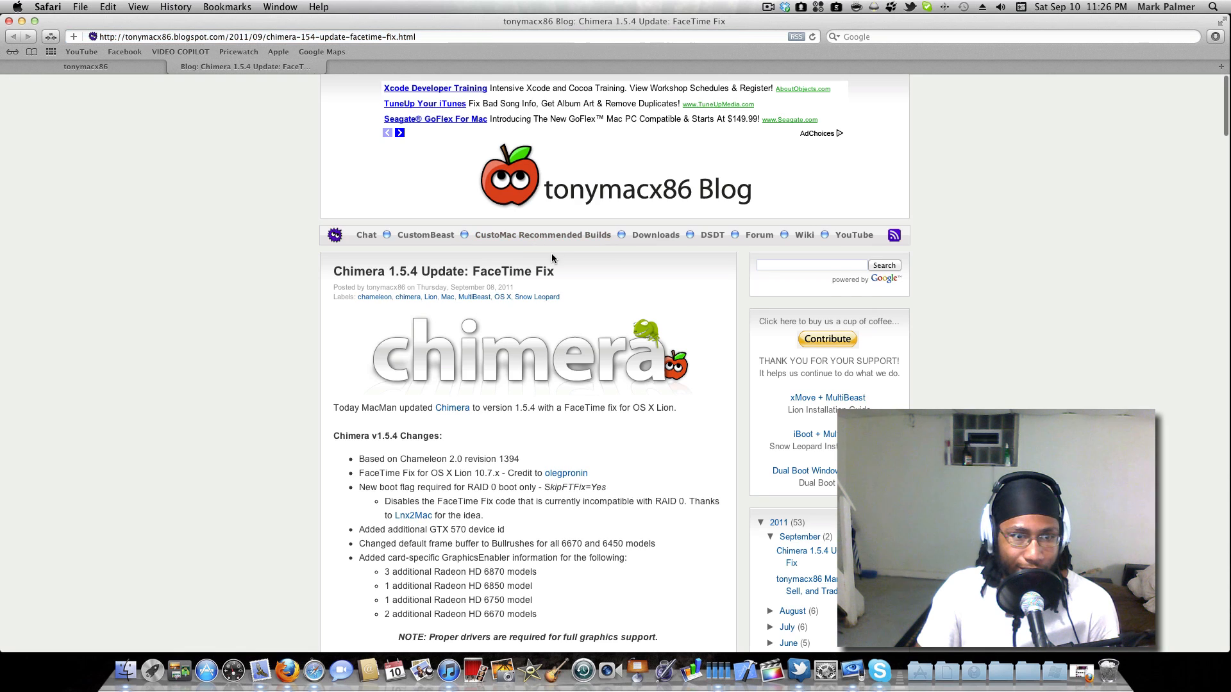
scroll(down, 3)
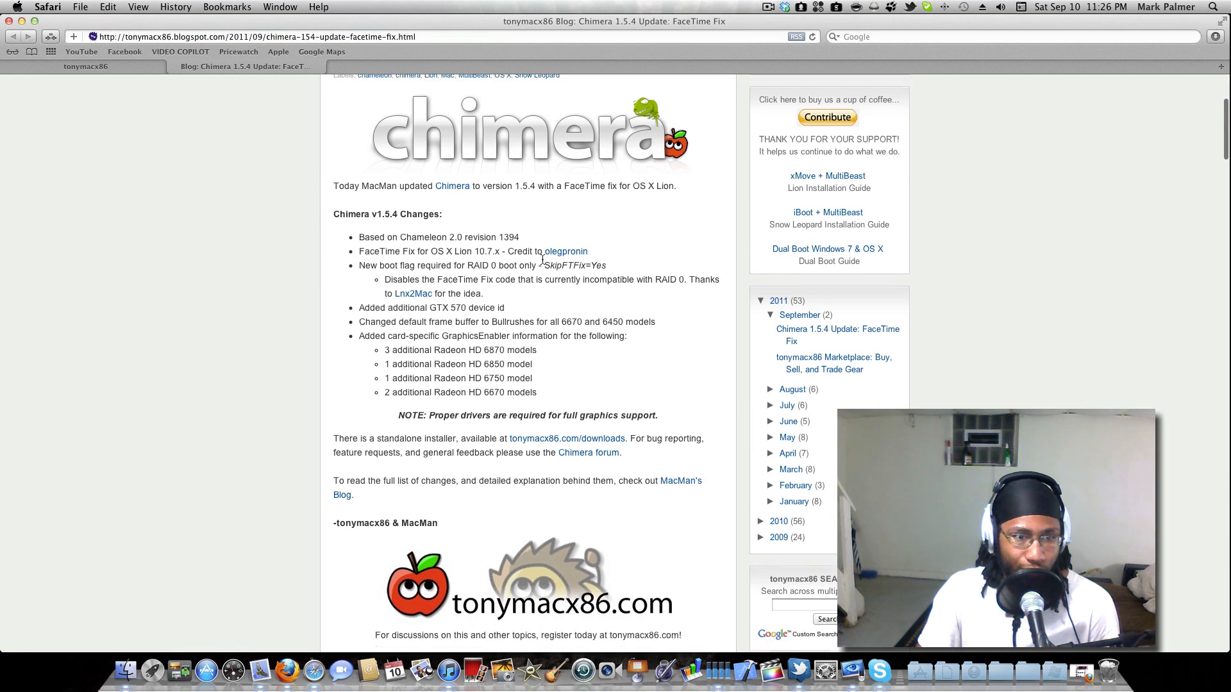
scroll(down, 3)
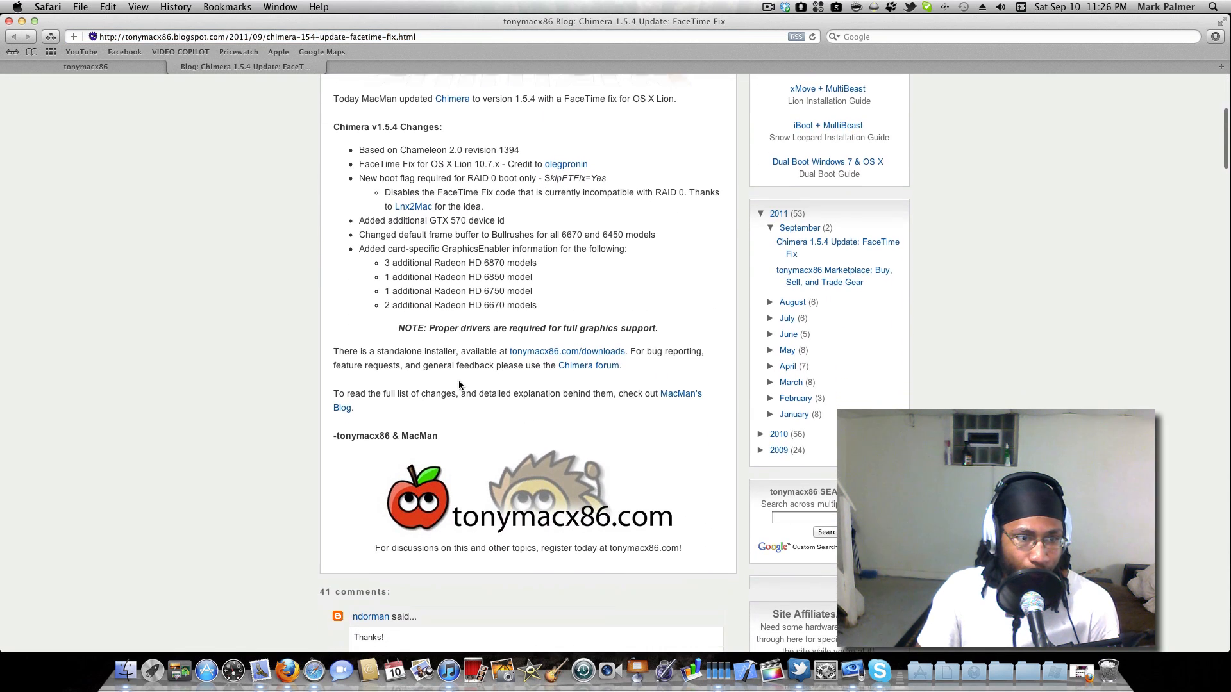
scroll(down, 3)
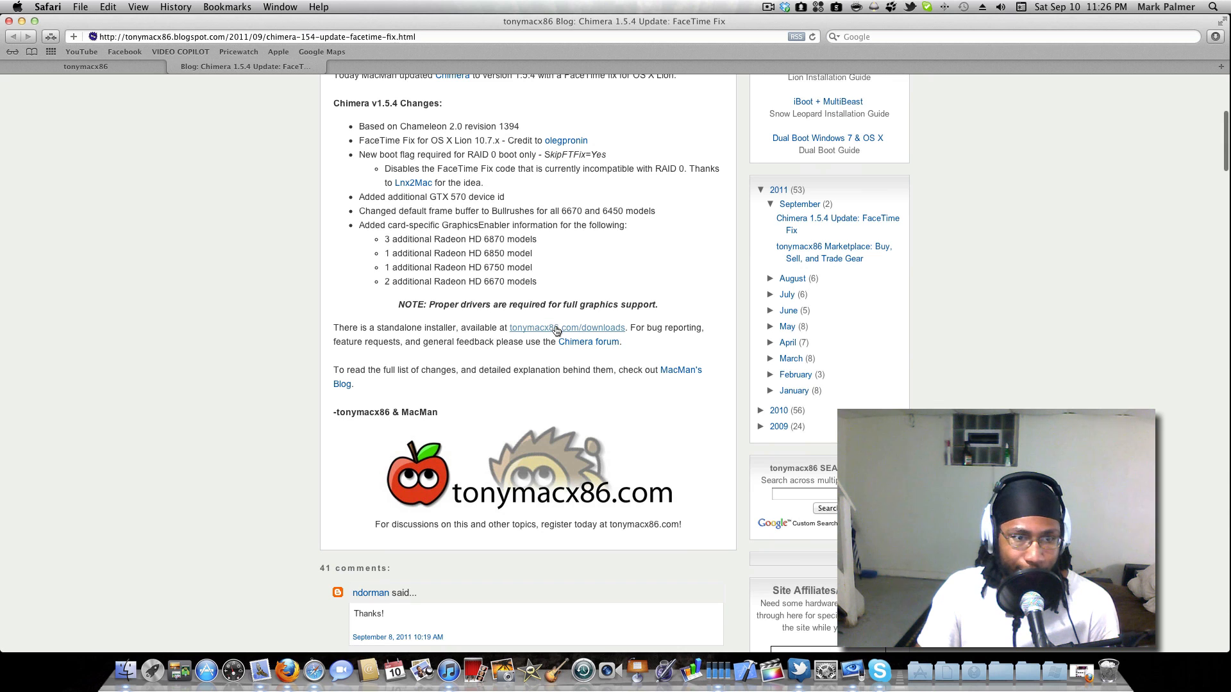
Go to tonymacx86 downloads and download the Chimera standalone installer, opening its welcome screen
click(566, 327)
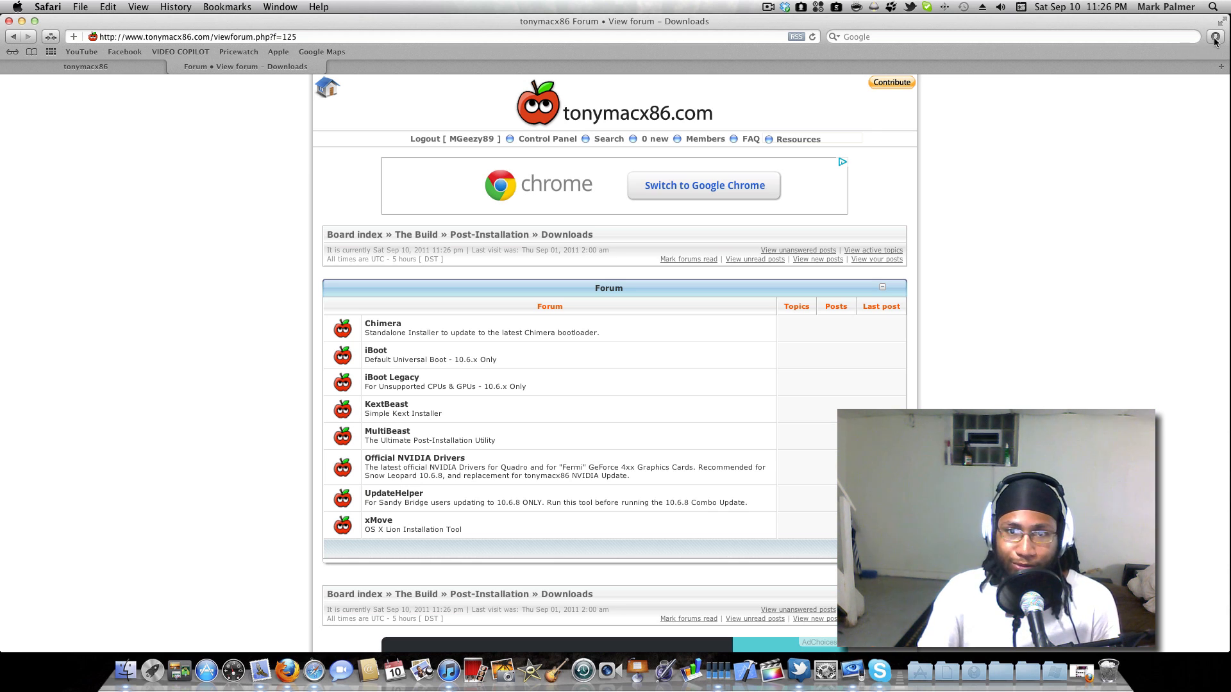
click(1215, 35)
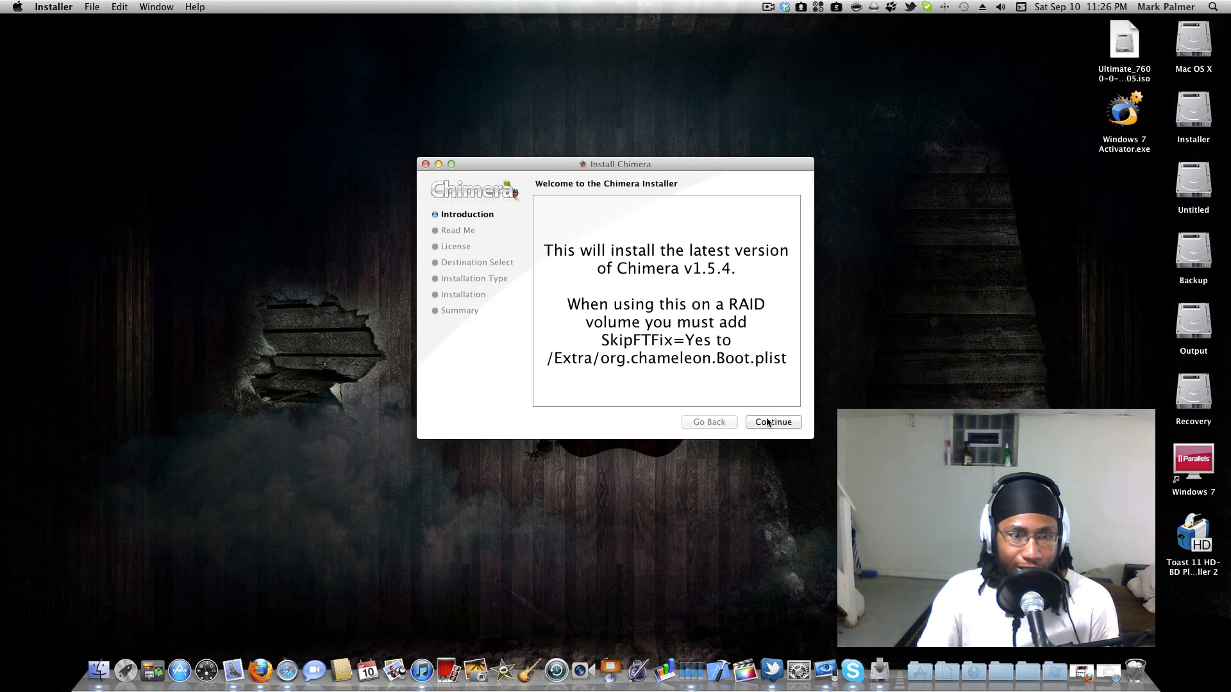
Advance the Chimera 1.5.4 installer past Introduction and License to Installation Type, then close it
click(772, 422)
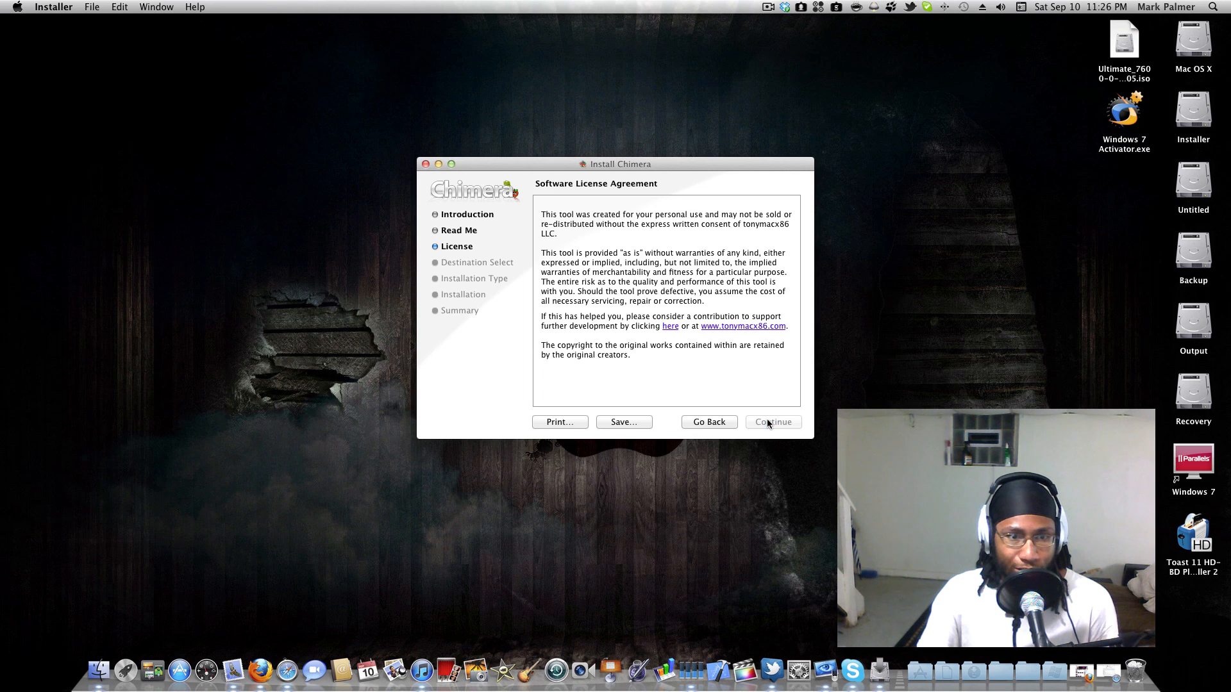
click(772, 422)
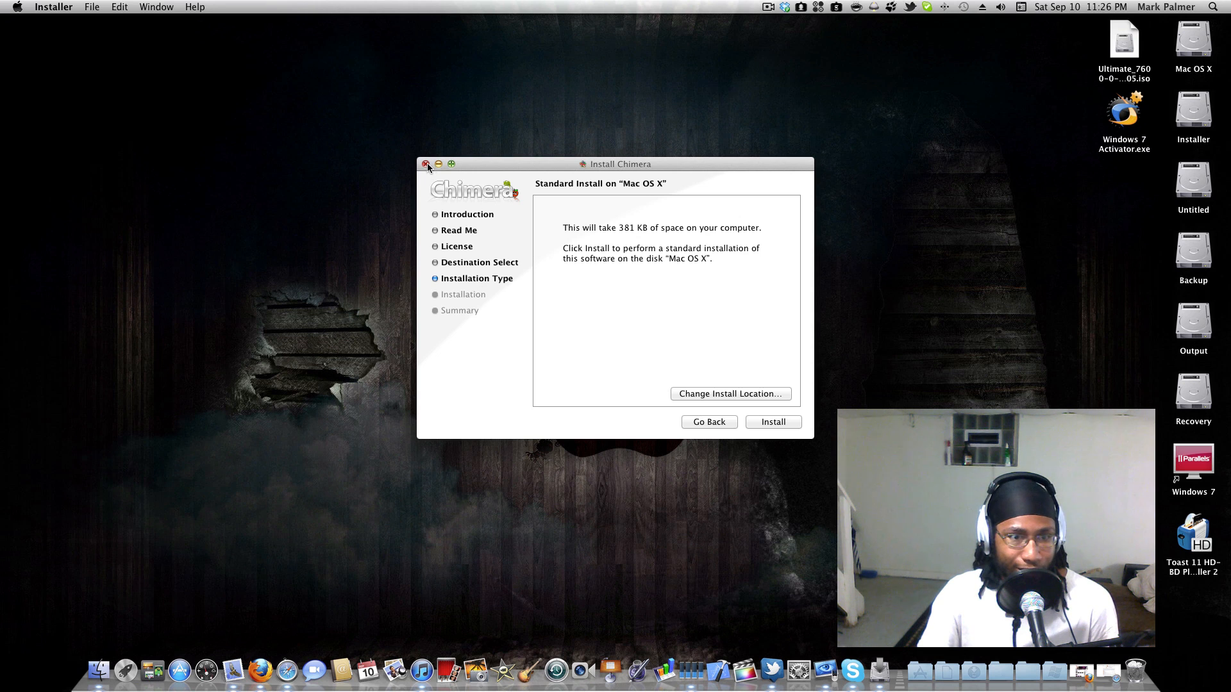
click(428, 164)
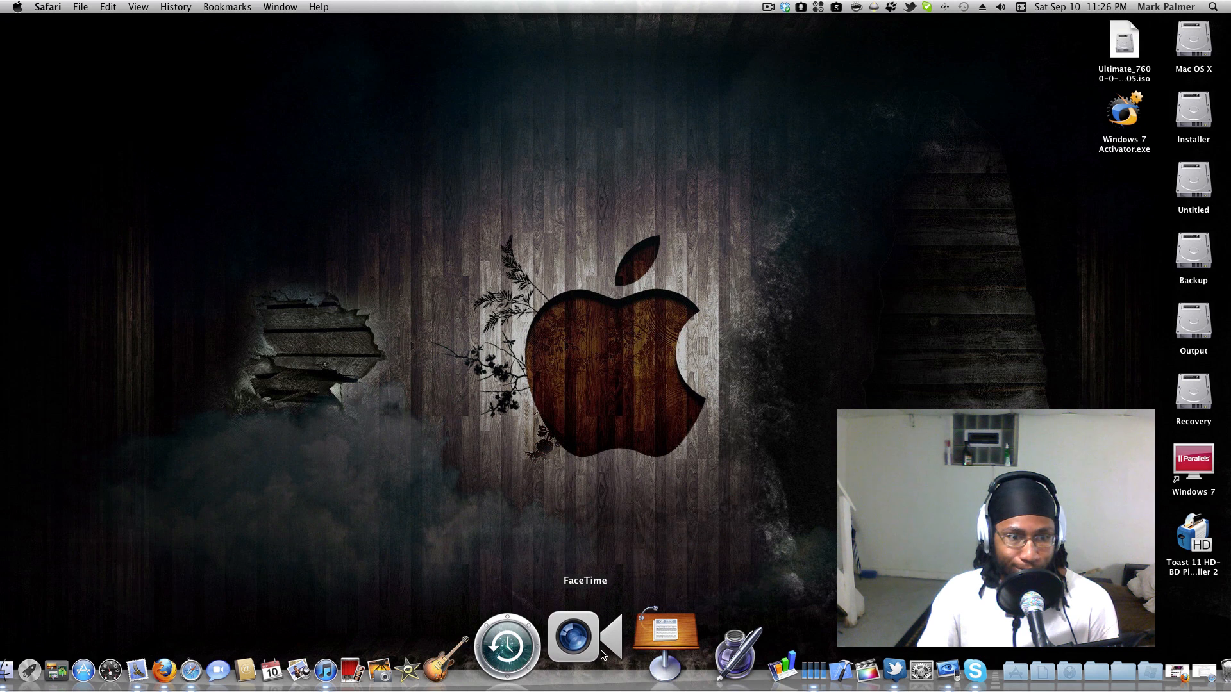
click(572, 640)
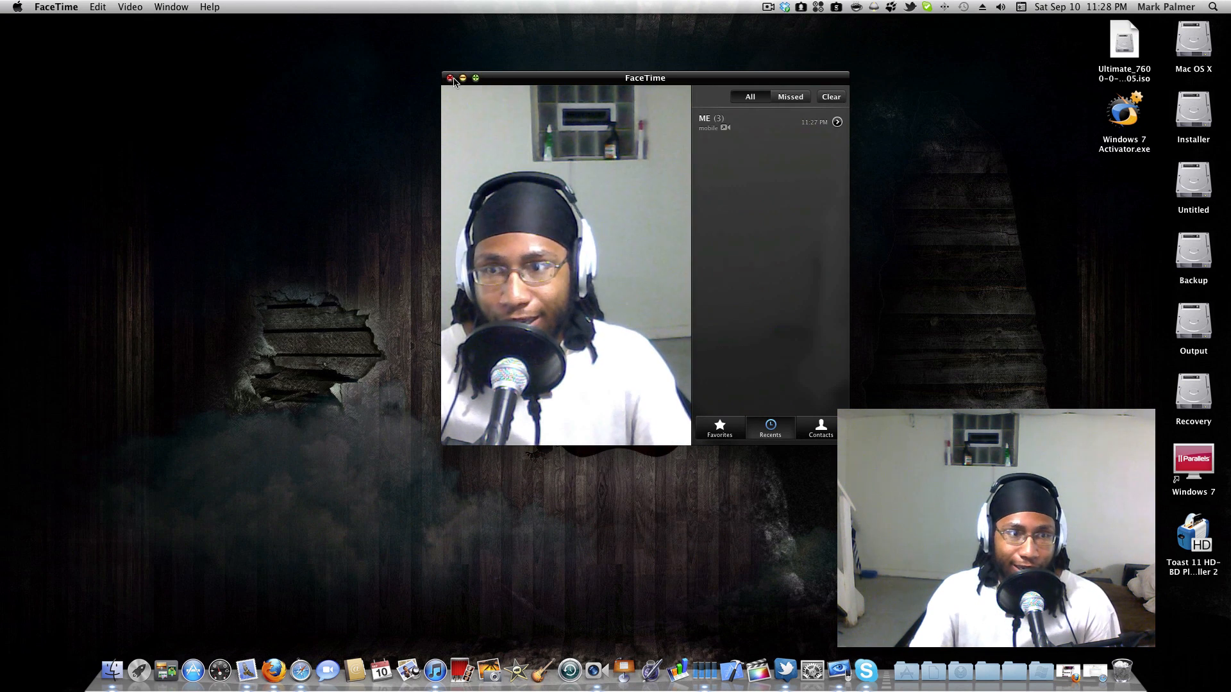
click(452, 78)
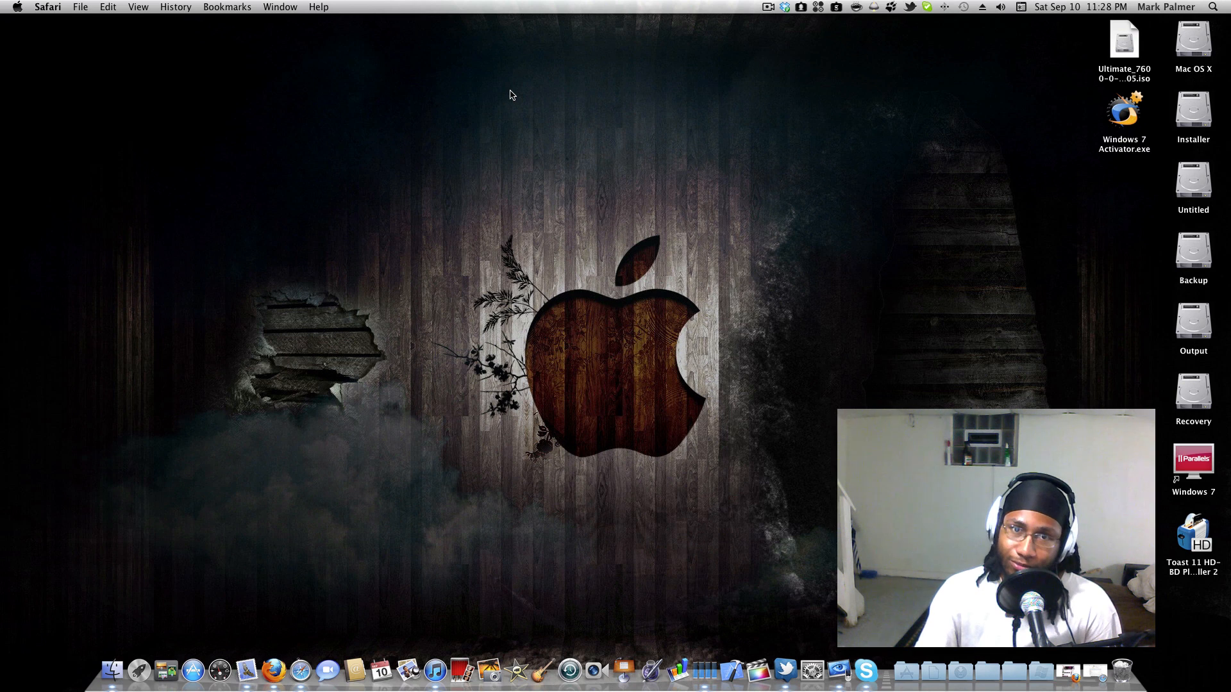